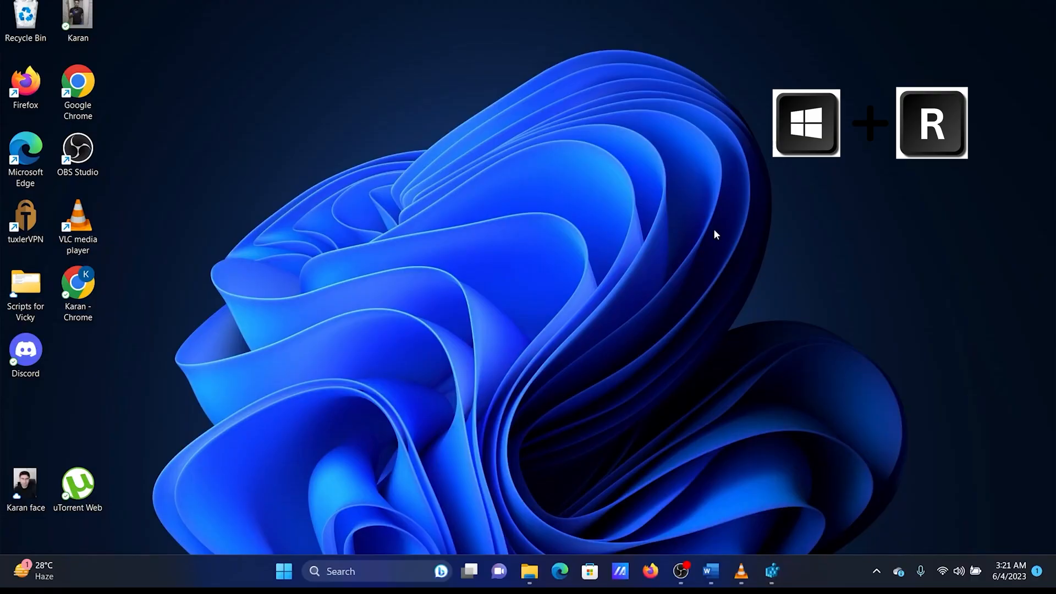
# Launch Registry Editor by running the REGEDIT command from the Run dialog
pyautogui.click(77, 219)
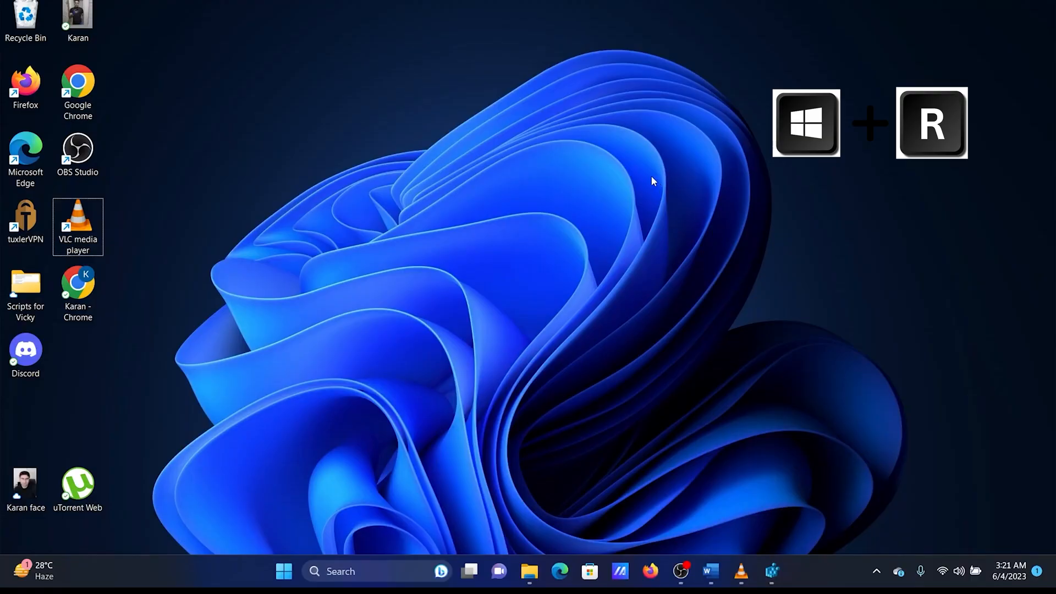
pyautogui.press('Win+r')
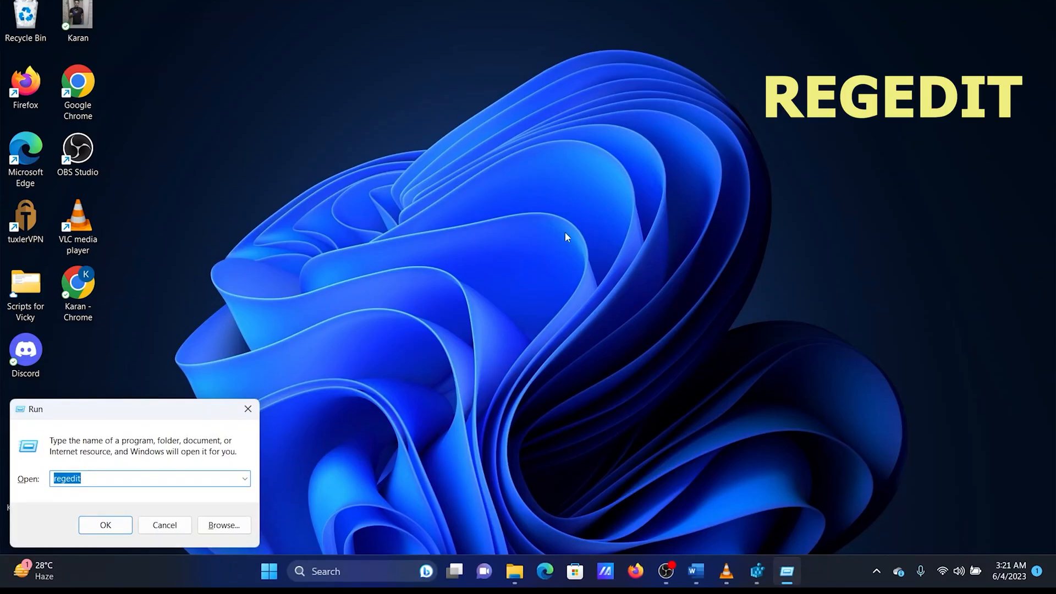
pyautogui.write('REGEDIT')
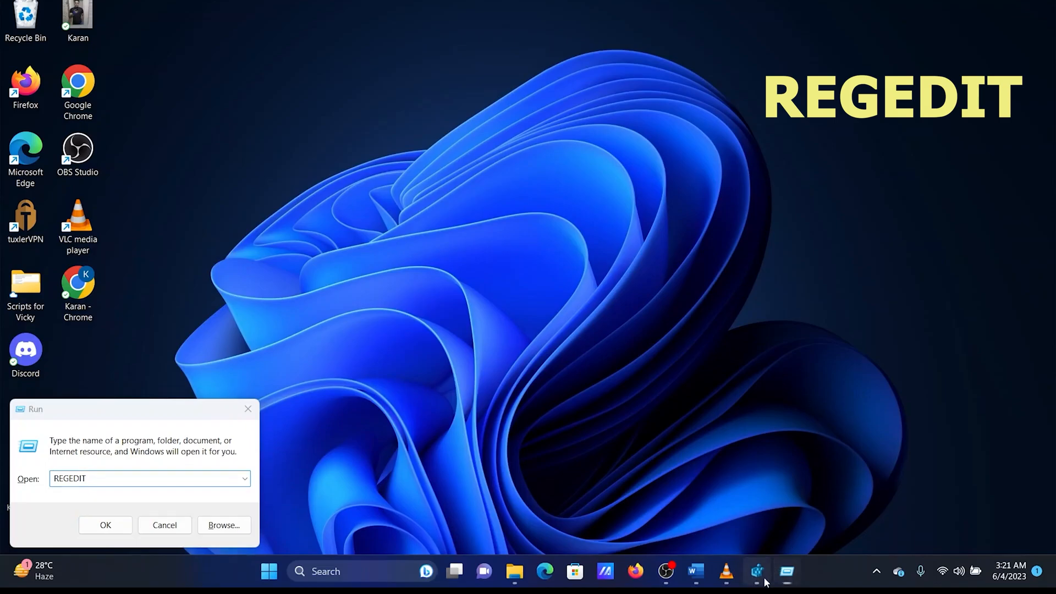
pyautogui.click(105, 525)
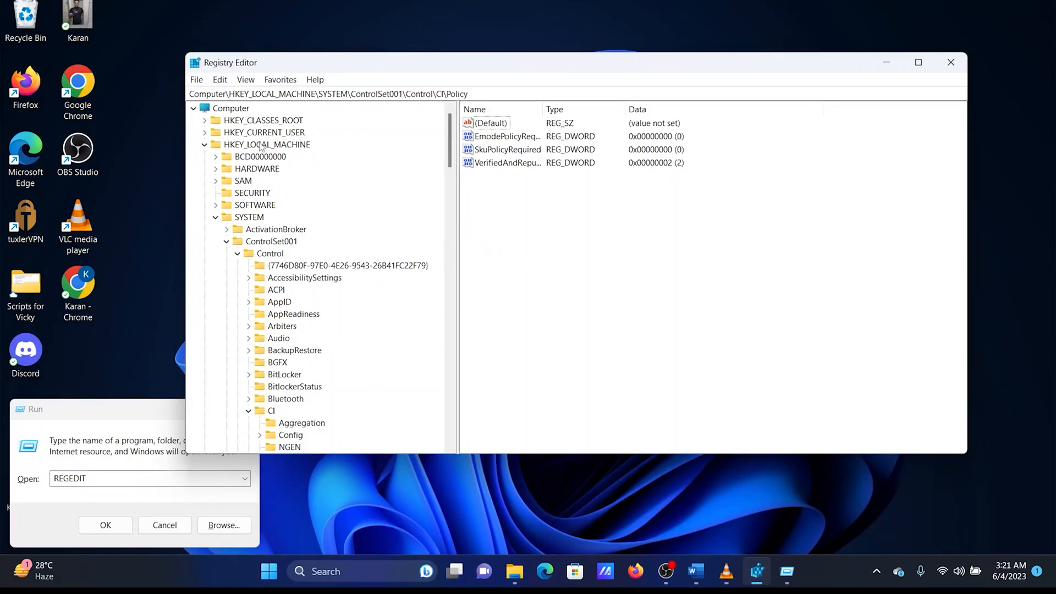
# Expand HKEY_LOCAL_MACHINE > SYSTEM > ControlSet001 in the registry tree
pyautogui.click(266, 144)
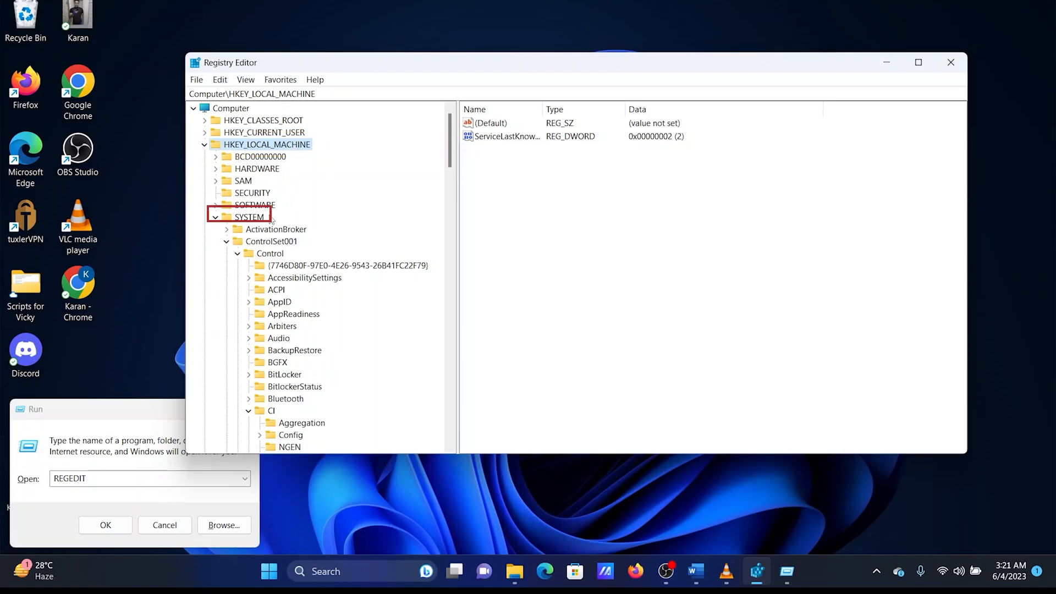
pyautogui.click(249, 217)
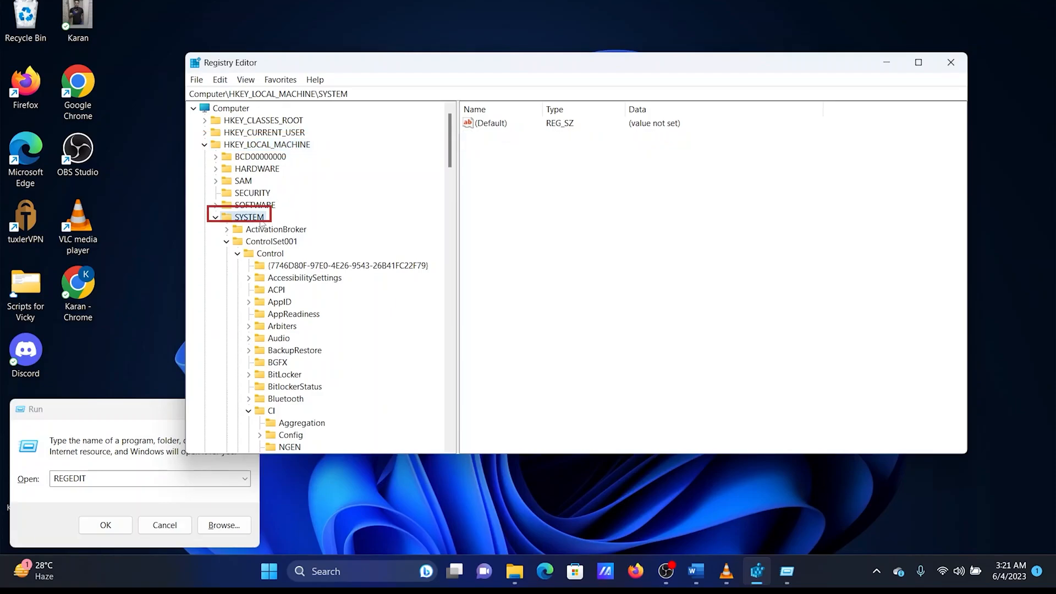
pyautogui.click(271, 241)
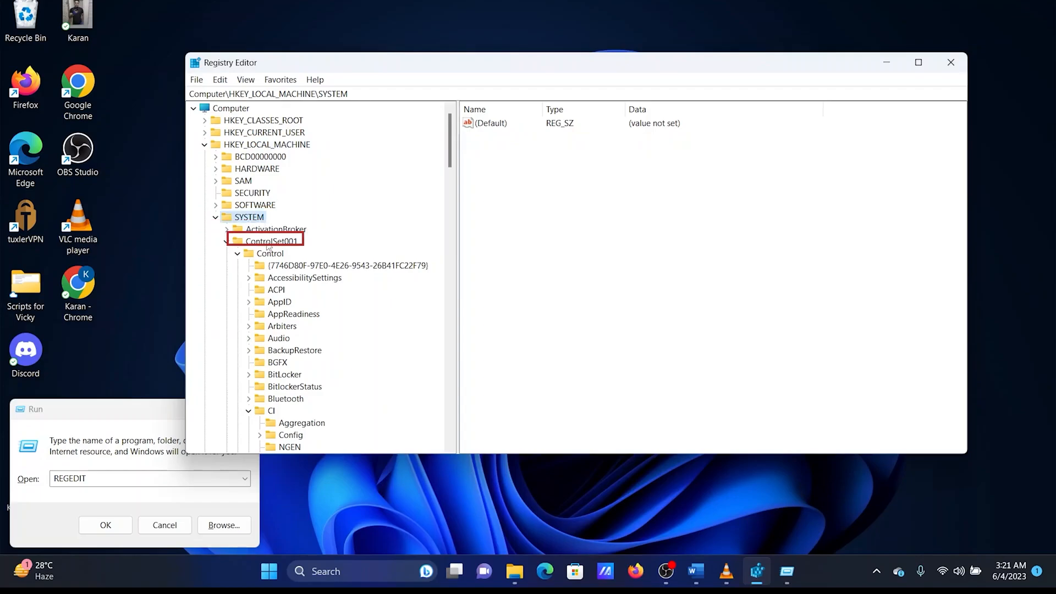
pyautogui.click(270, 241)
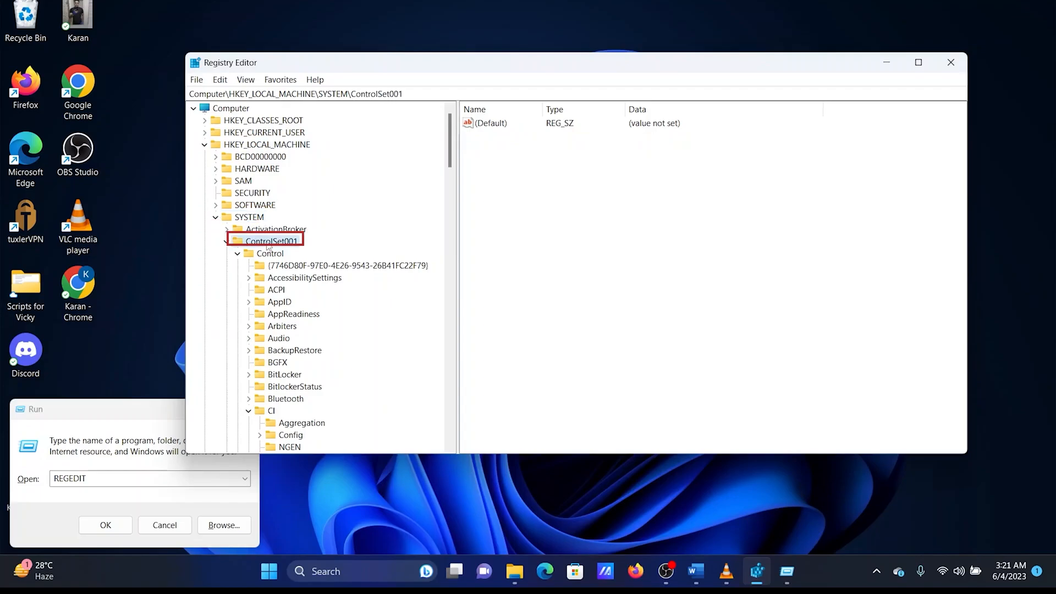
# Continue into Control > CI and select the Policy key showing SkuPolicyRequired
pyautogui.click(269, 253)
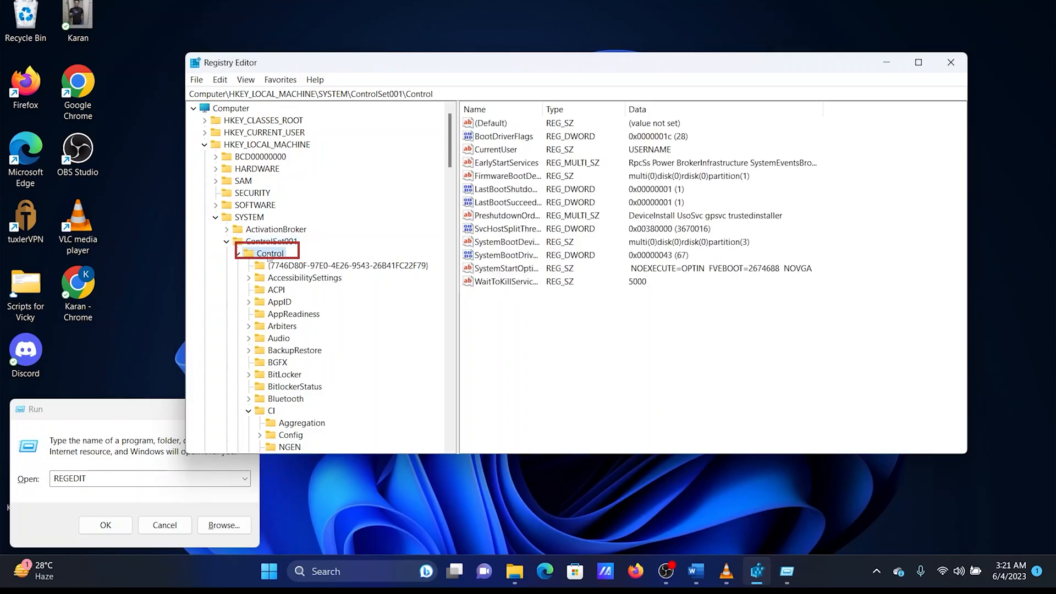
pyautogui.click(272, 410)
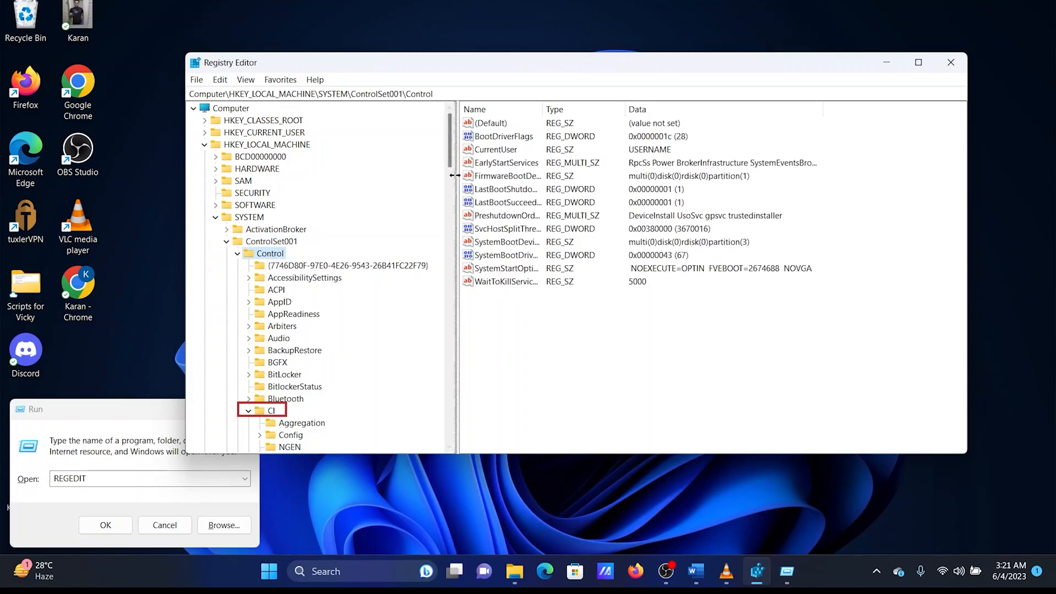
pyautogui.click(270, 411)
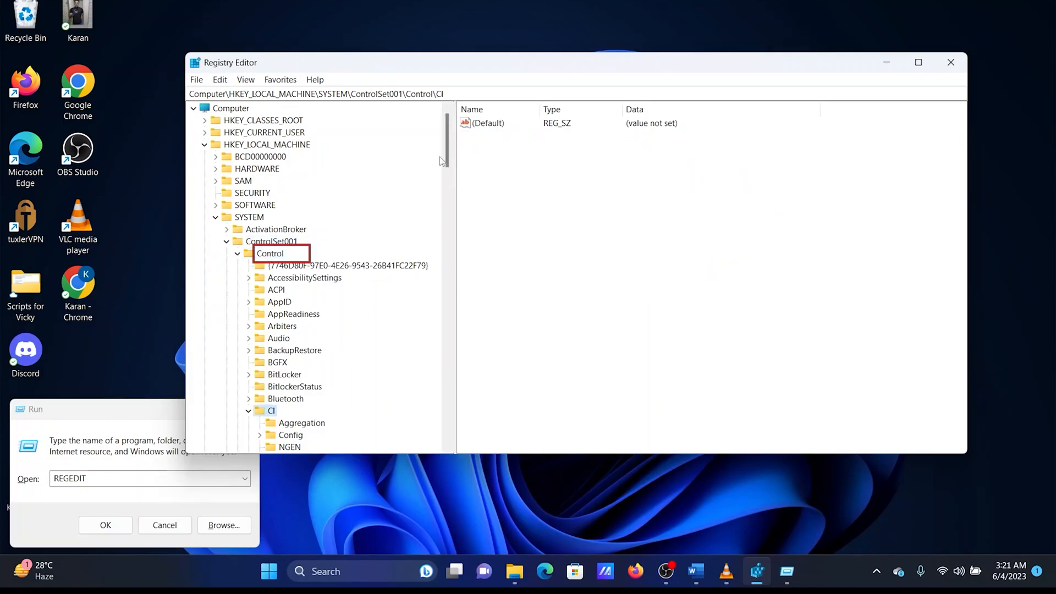
pyautogui.click(289, 253)
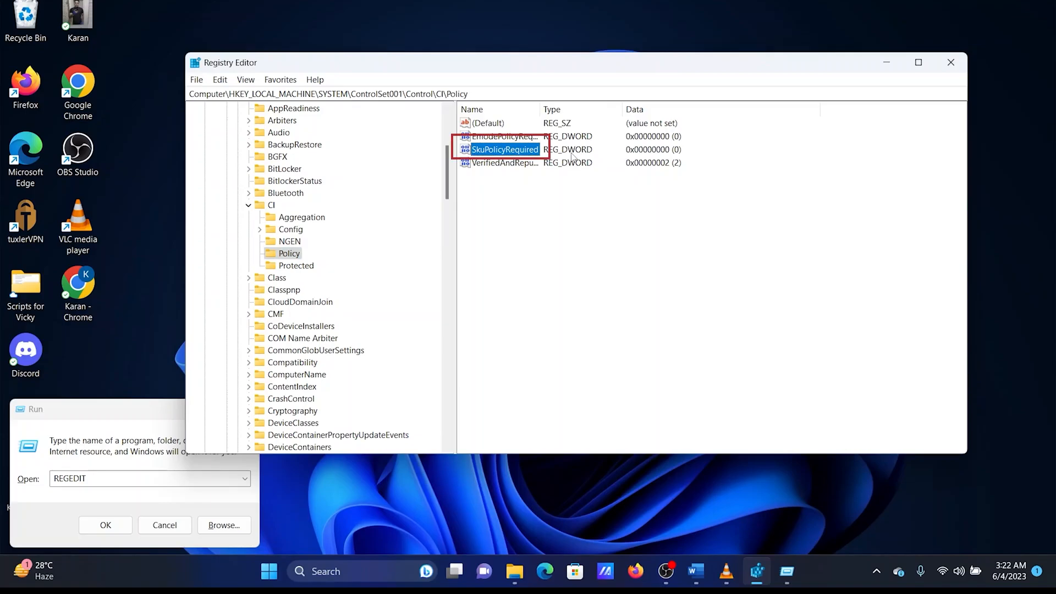
# Change the SkuPolicyRequired DWORD value data from 0 to 1
pyautogui.doubleClick(505, 150)
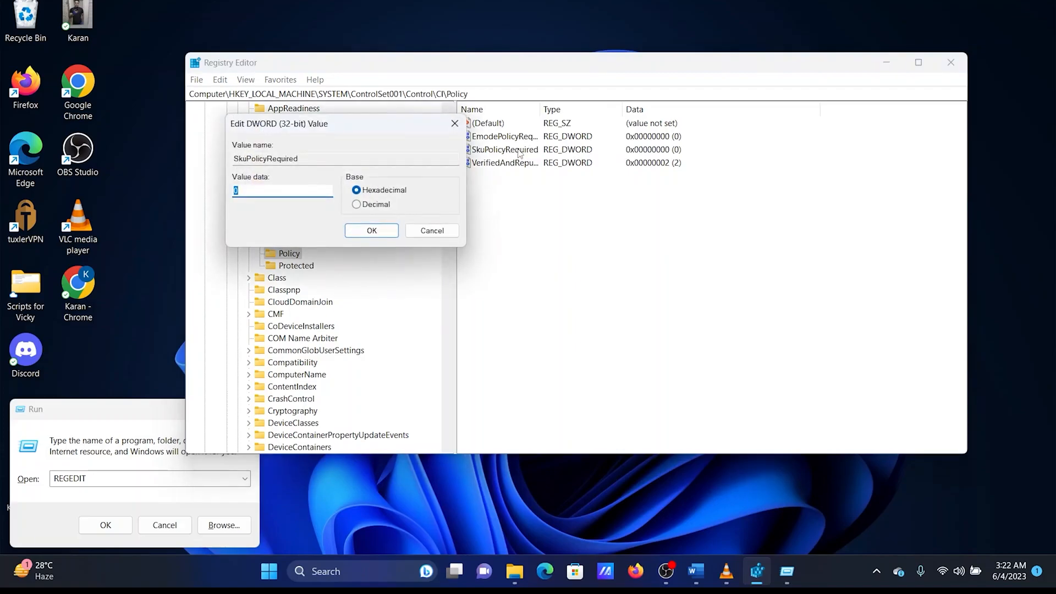
pyautogui.click(282, 190)
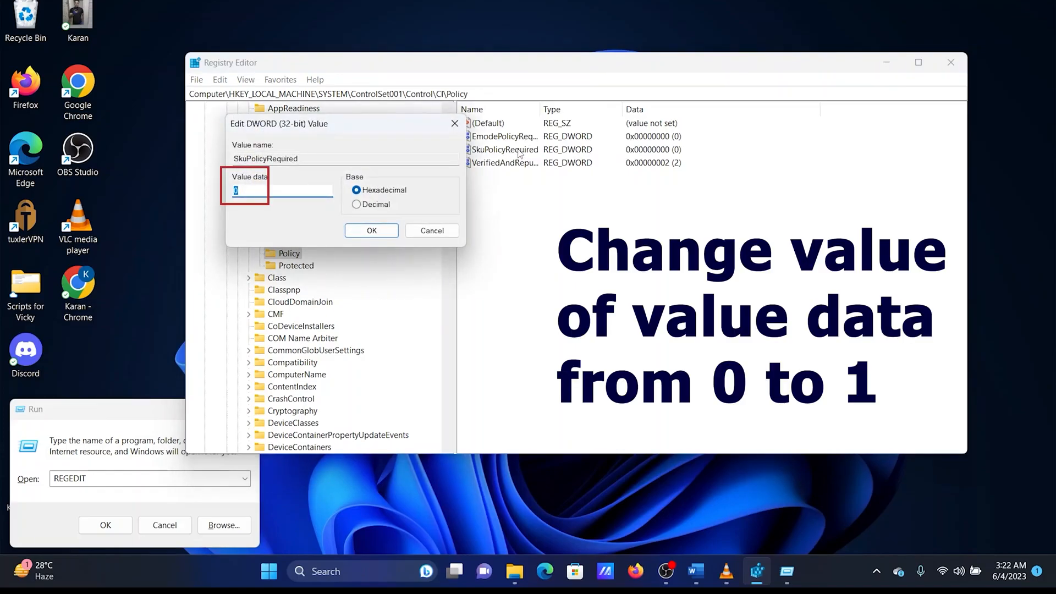
pyautogui.write('1')
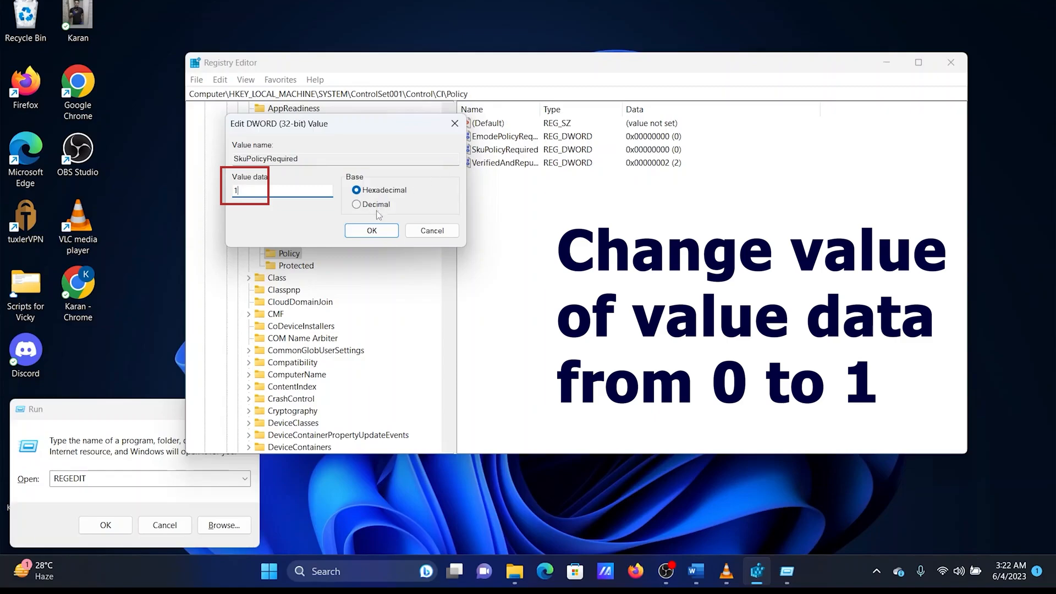
pyautogui.click(371, 230)
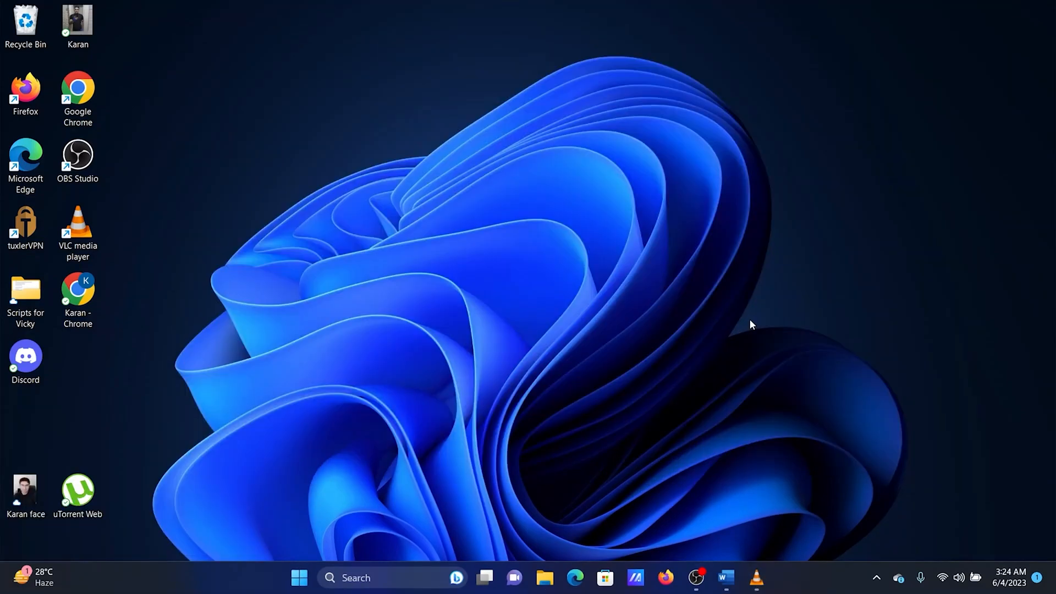
# Restart the PC via the Start button's Shut down or sign out menu
pyautogui.rightClick(299, 578)
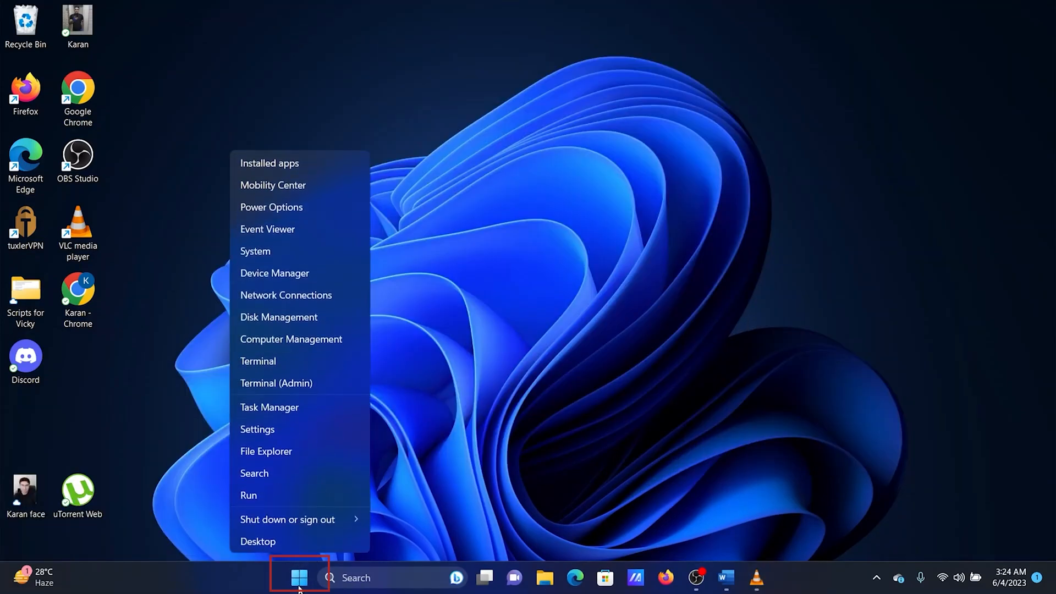
pyautogui.click(289, 518)
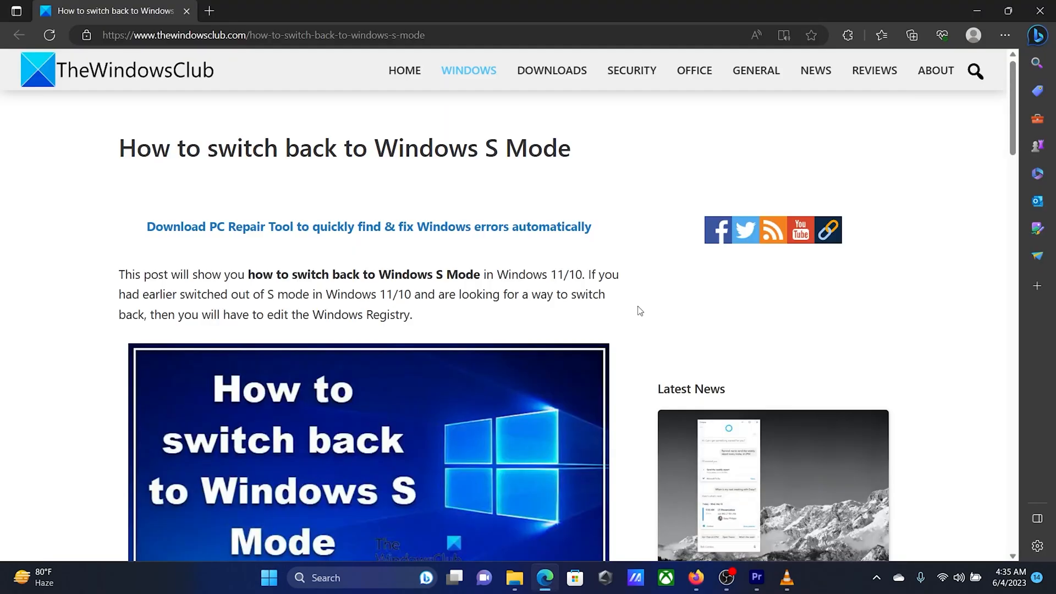
pyautogui.moveTo(150, 148); pyautogui.dragTo(484, 148)
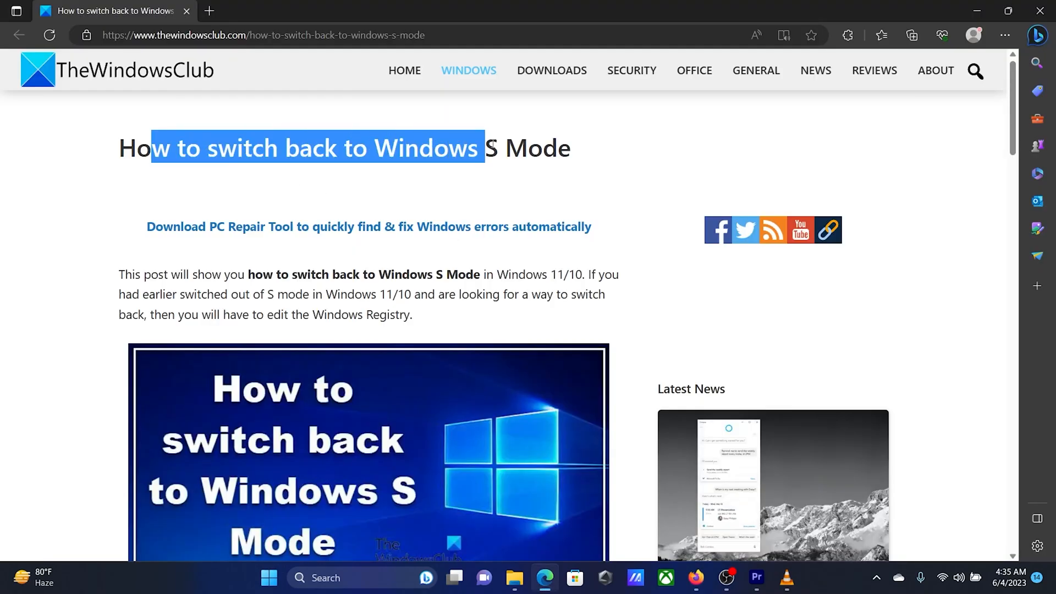